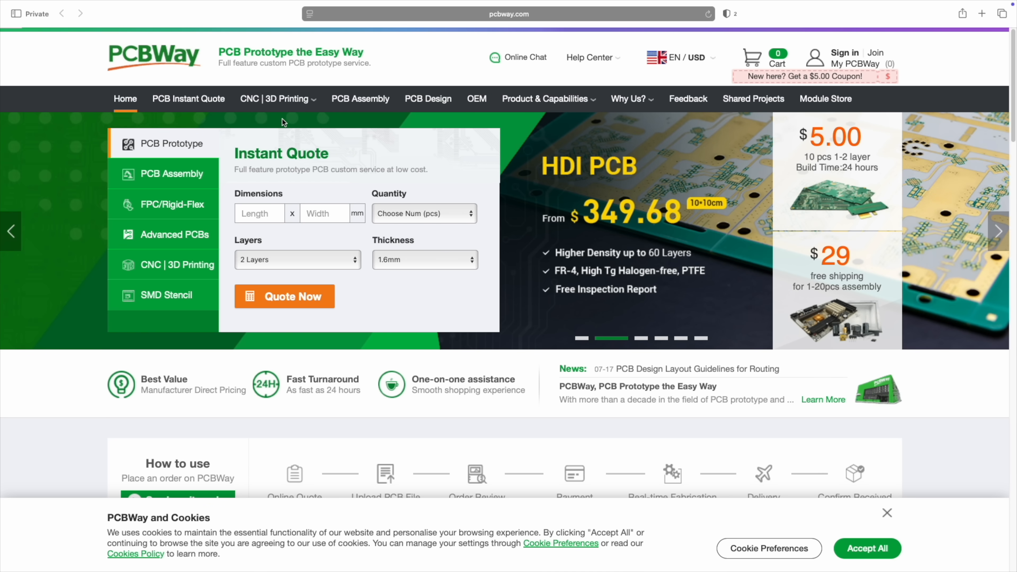
# Step: Show the CNC | 3D Printing services dropdown with machining, printing and finishing options
pyautogui.click(275, 98)
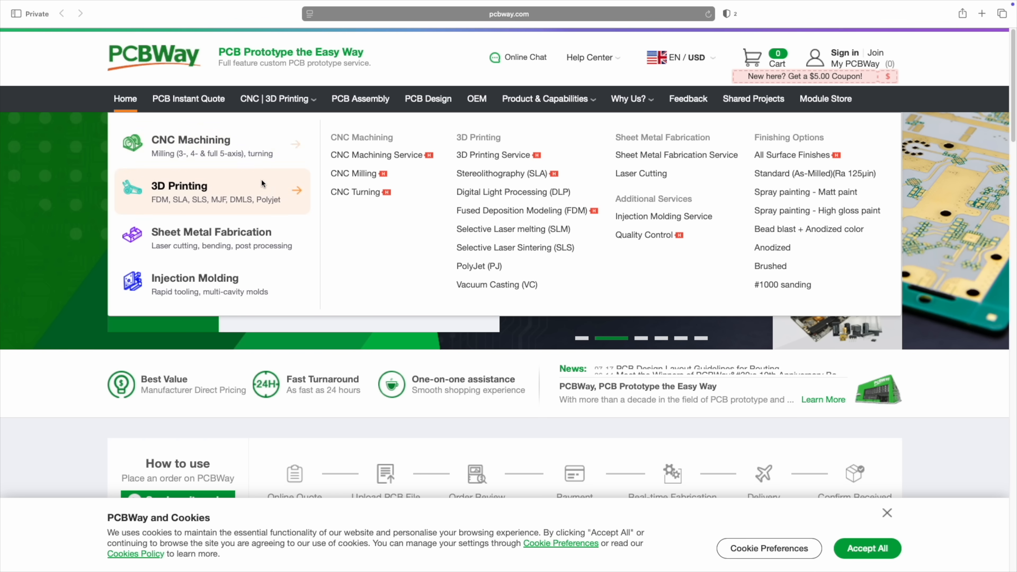
pyautogui.moveTo(211, 237)
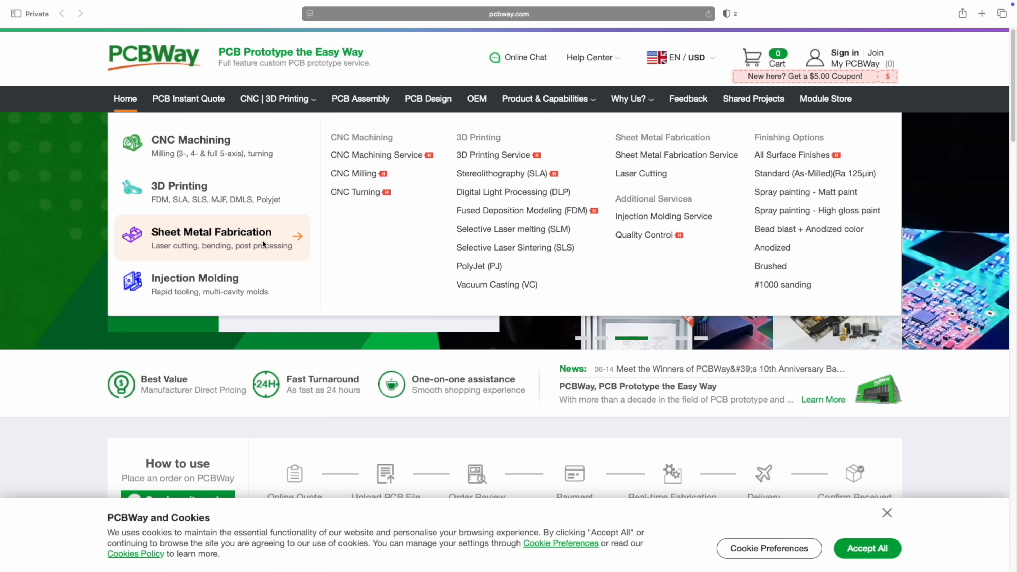
pyautogui.moveTo(265, 285)
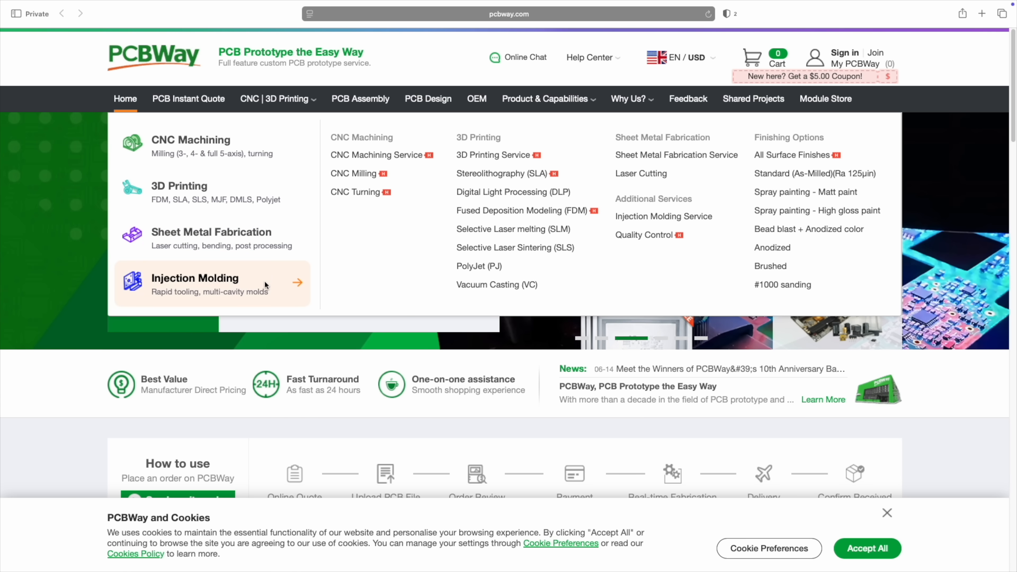
pyautogui.moveTo(229, 191)
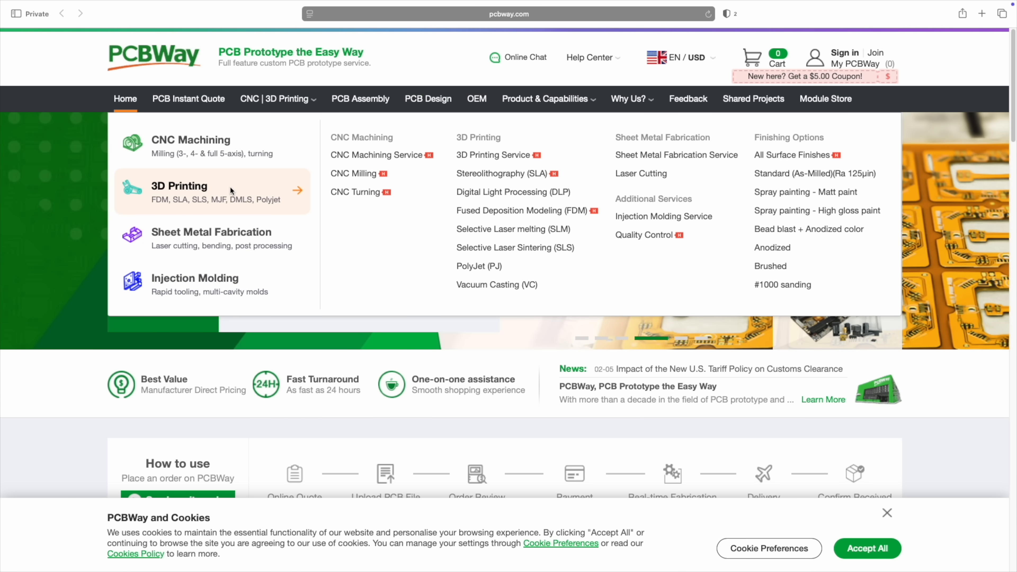
# Step: View the 3D printing Auto Quote page with its upload area, quantity, material and resin options
pyautogui.click(508, 13)
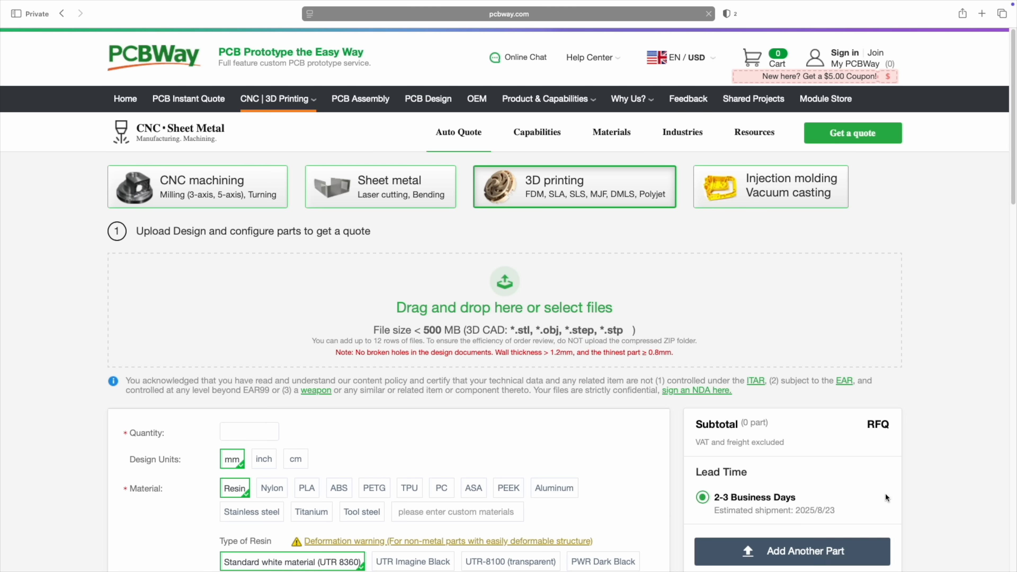
pyautogui.scroll(-3)
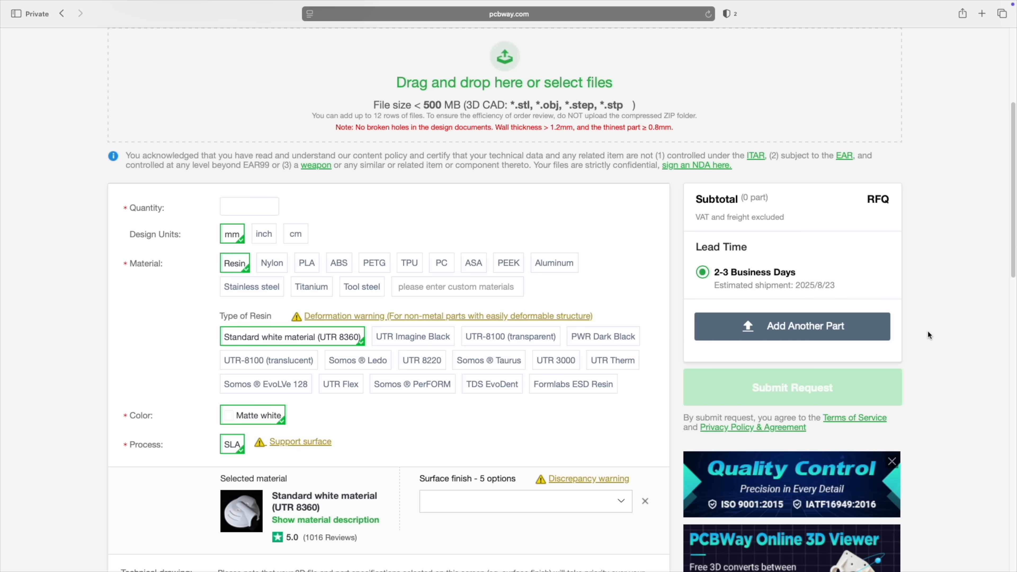
pyautogui.scroll(-3)
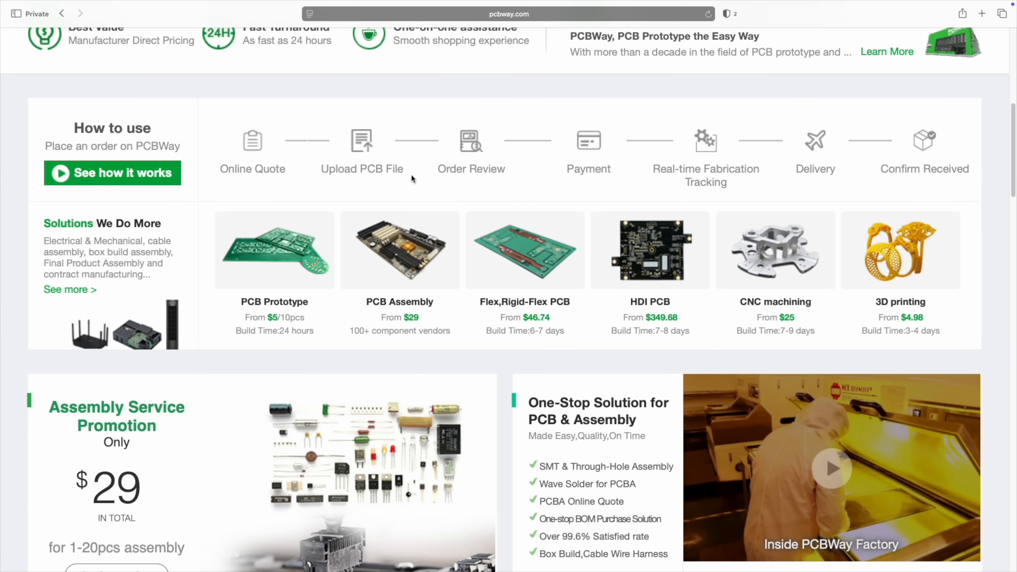
pyautogui.moveTo(465, 180)
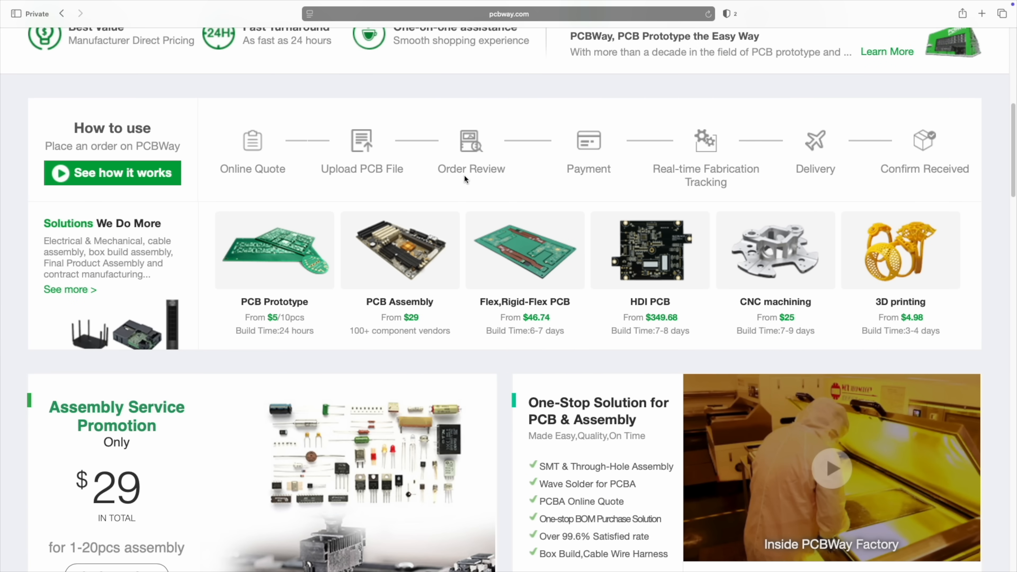
pyautogui.moveTo(719, 182)
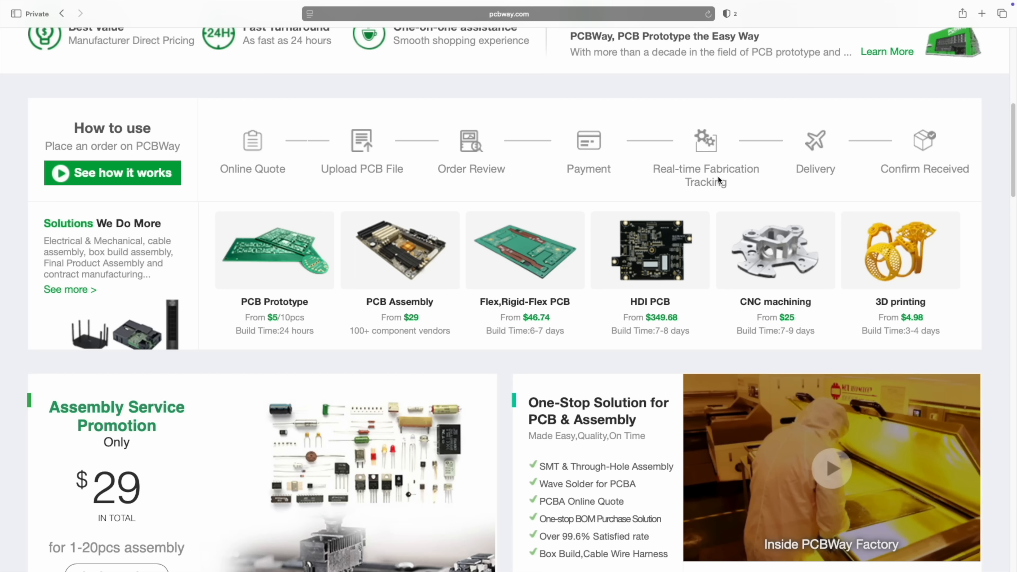
pyautogui.moveTo(878, 194)
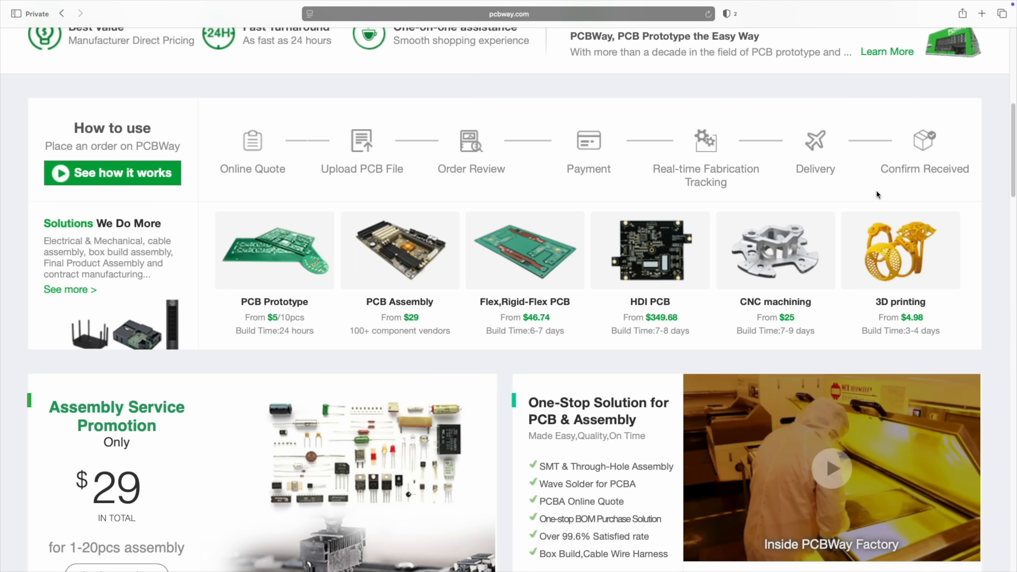